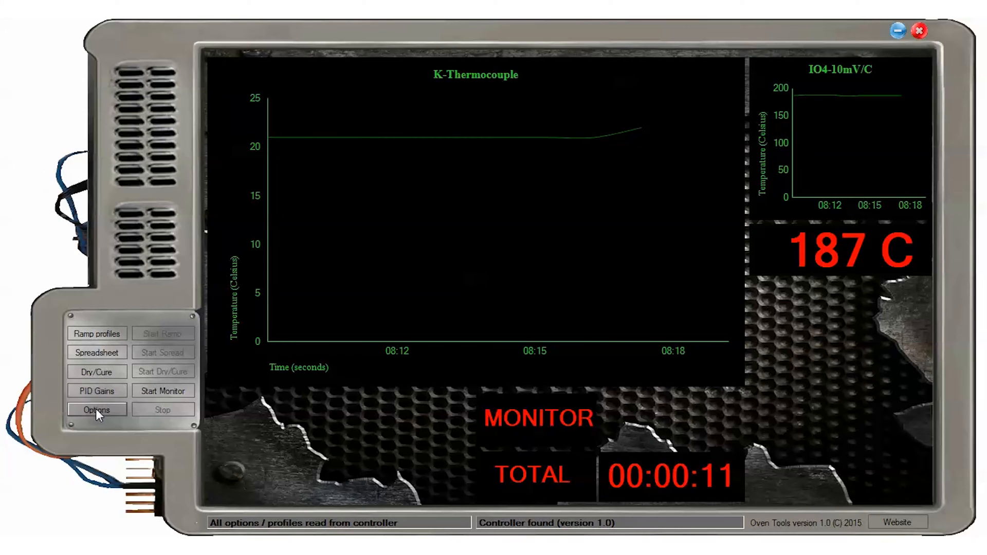
Step: Try the Royal Gray, Classic White and Blue Liner colour themes in the display options
click(96, 410)
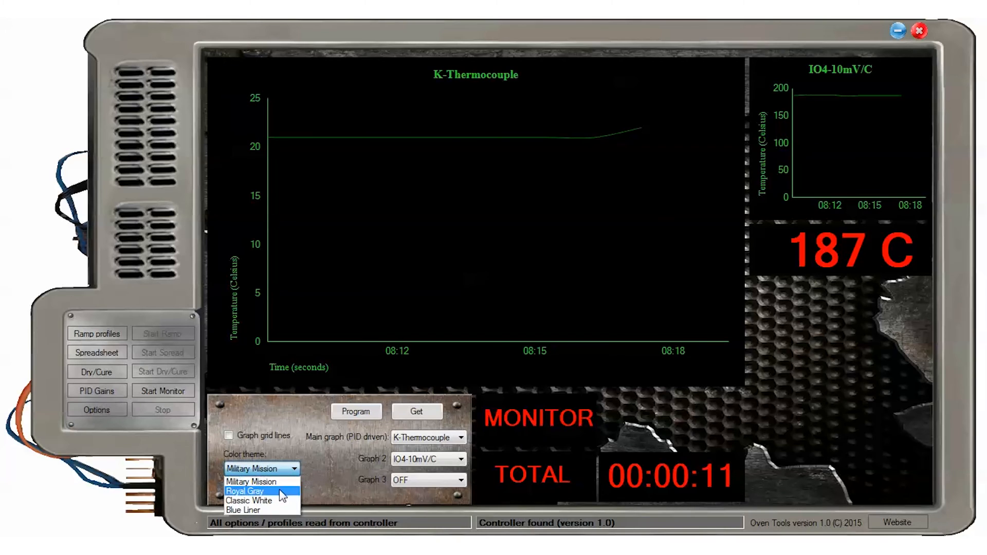
click(244, 490)
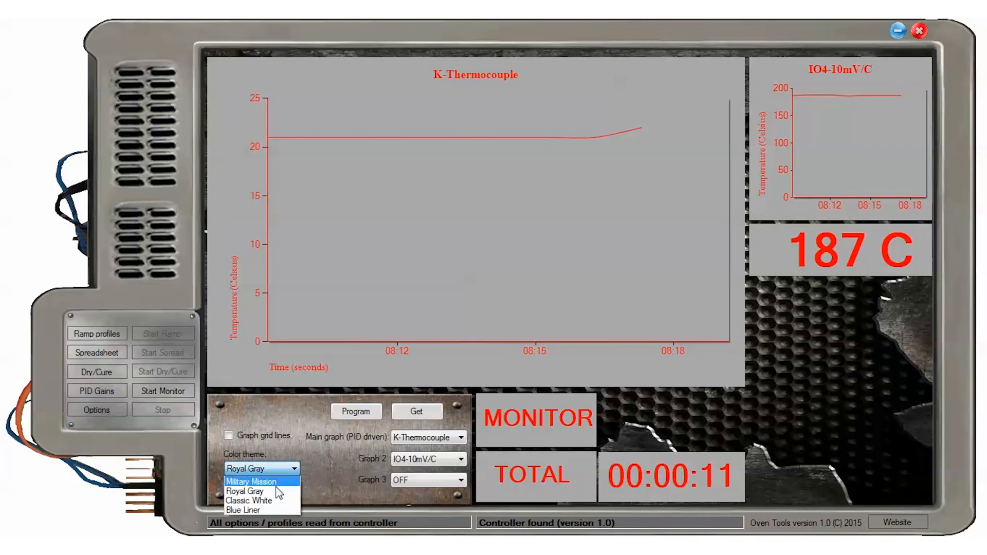
click(249, 497)
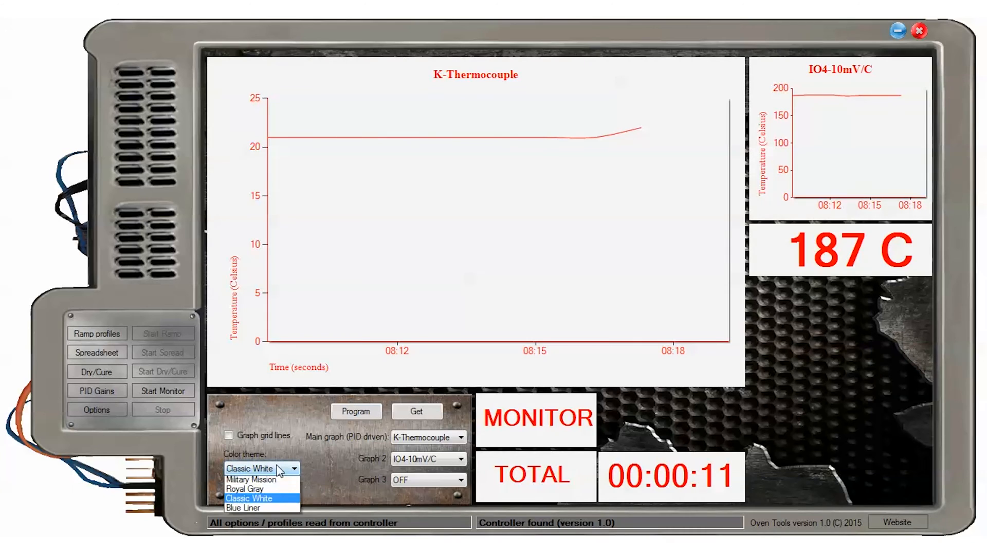
click(242, 508)
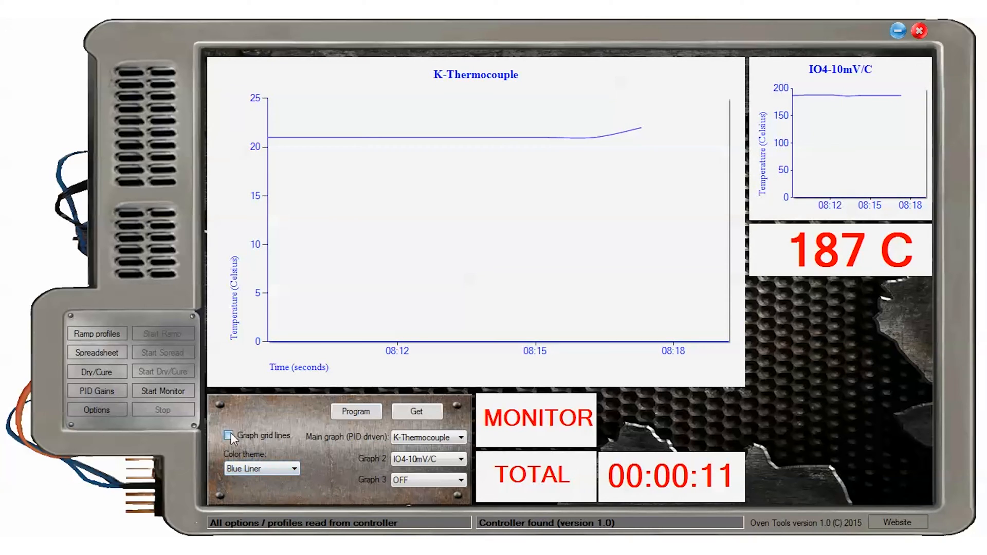
Step: Toggle graph grid lines on and off, ending with grid lines off on the Military Mission theme
click(229, 436)
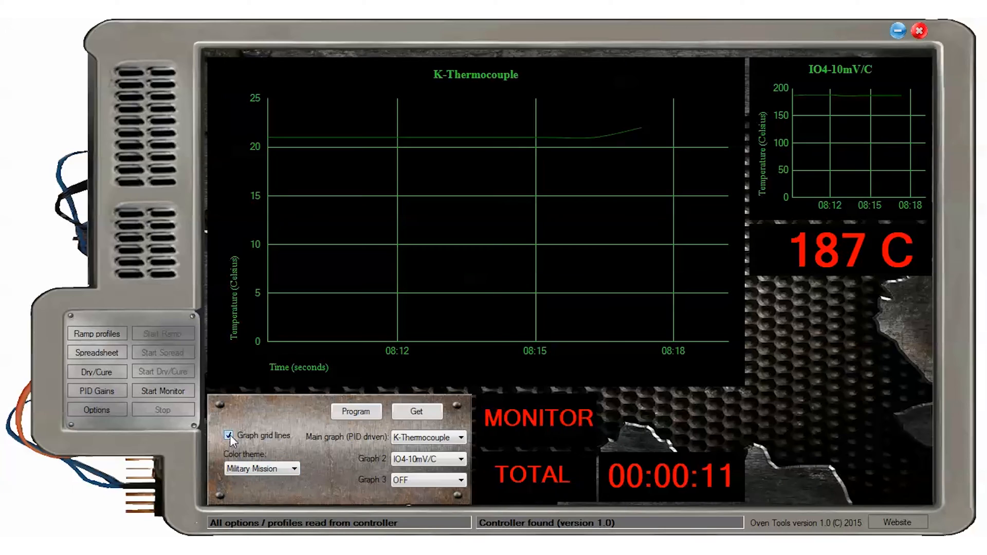
click(229, 436)
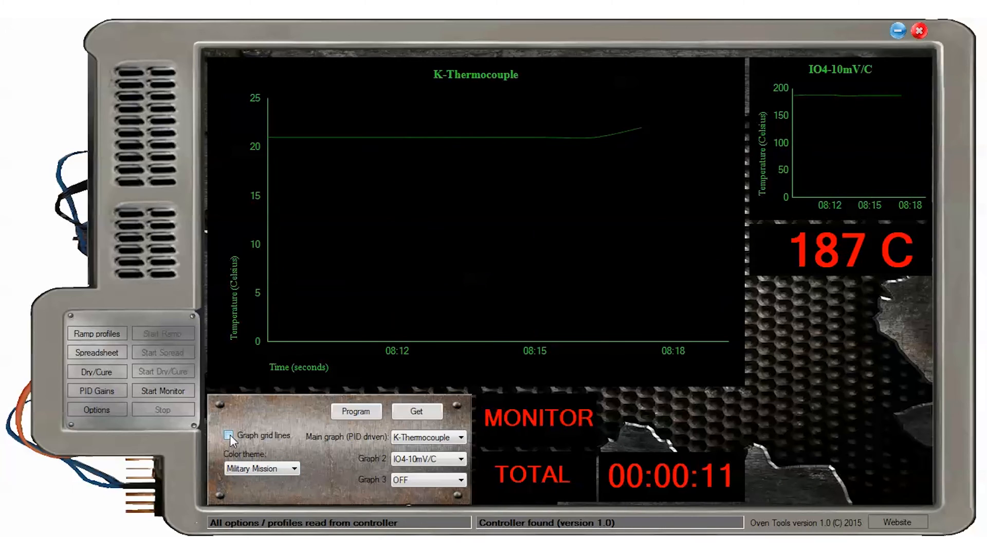
click(229, 436)
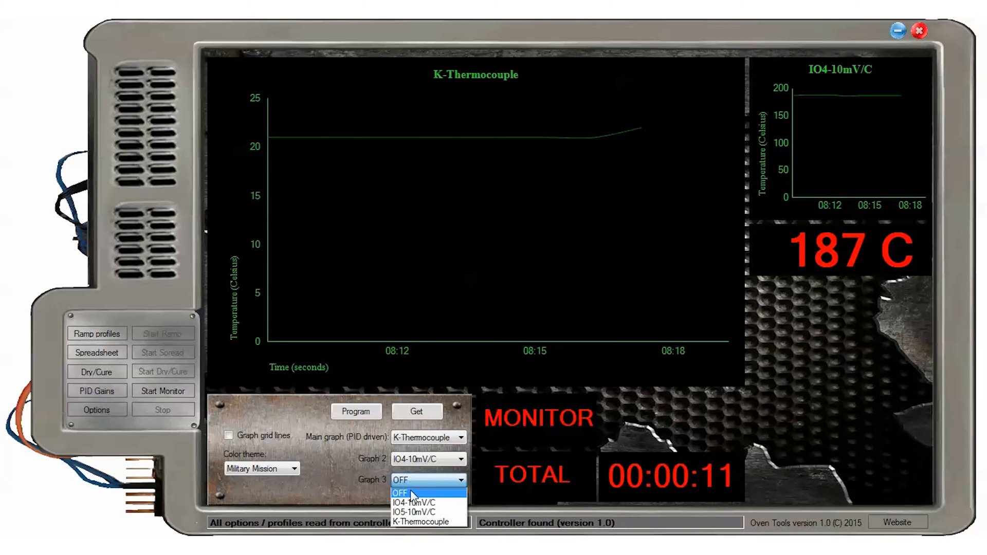
Step: Set Graph 3 to the IO4-10mV/C sensor, program the options to the controller and run a short monitor
click(413, 501)
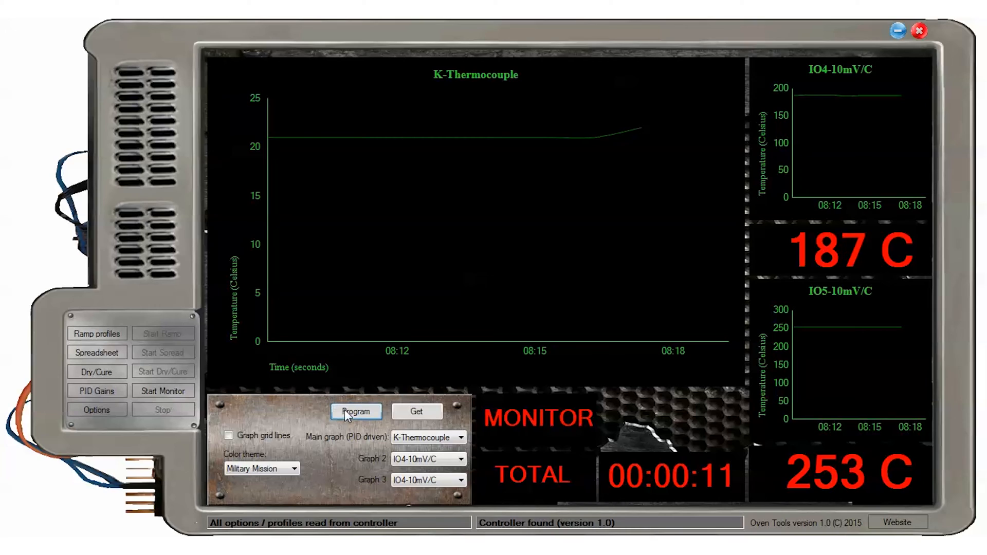
click(355, 411)
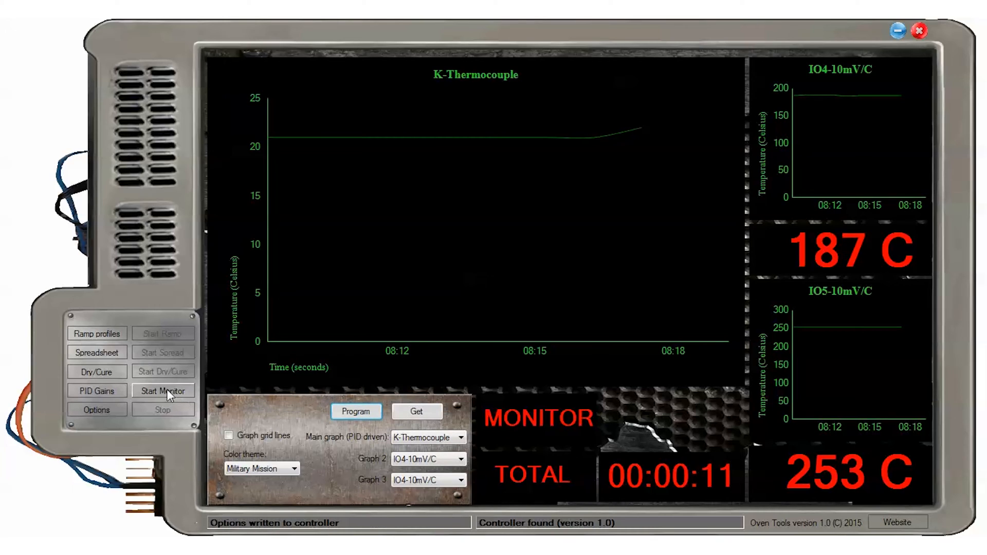
click(162, 391)
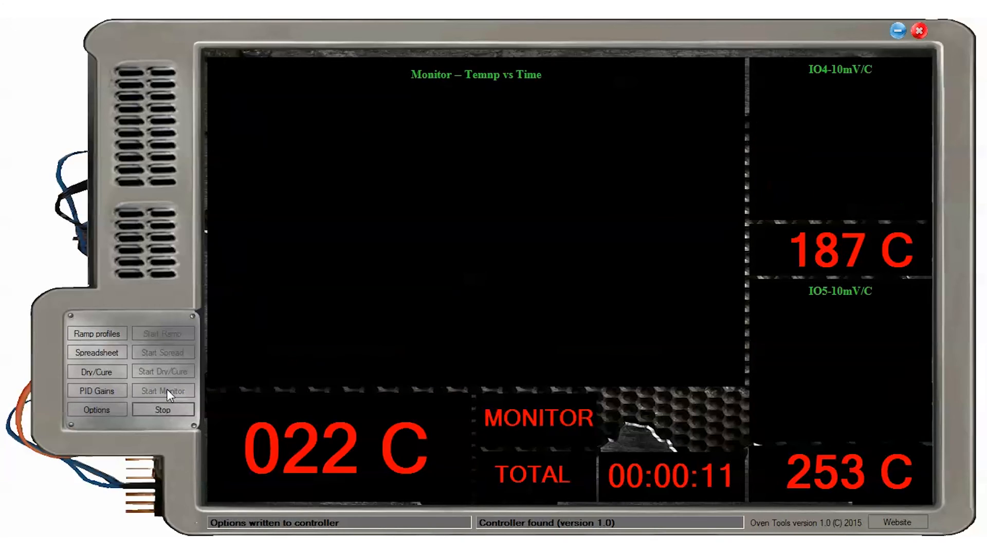
click(163, 391)
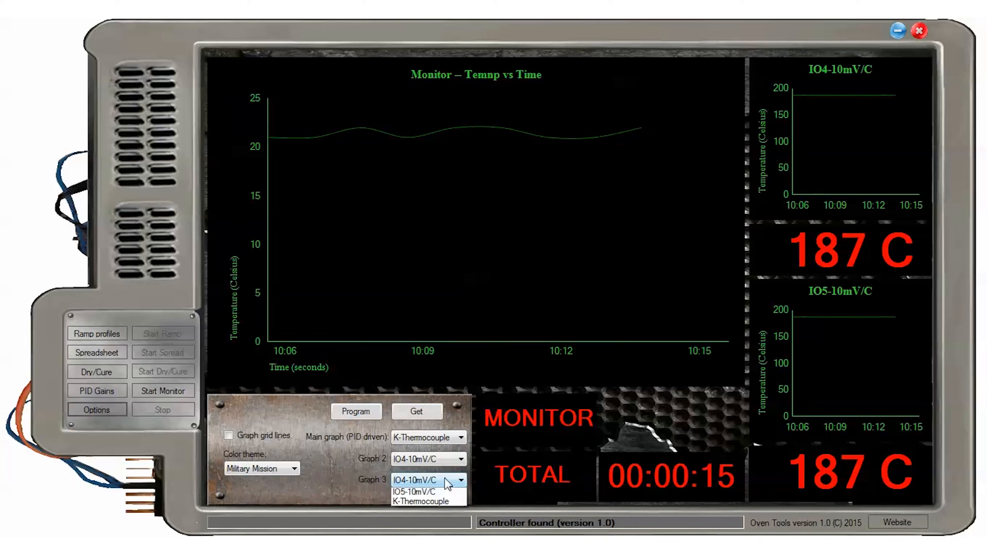
Step: Turn Graph 2 and Graph 3 off and run monitoring again with only the main thermocouple graph
click(460, 459)
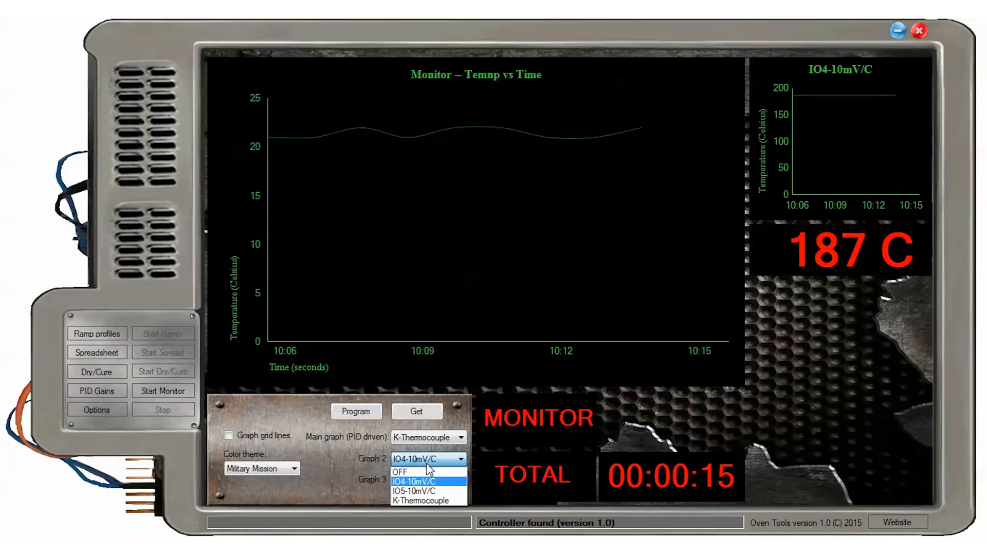
click(399, 472)
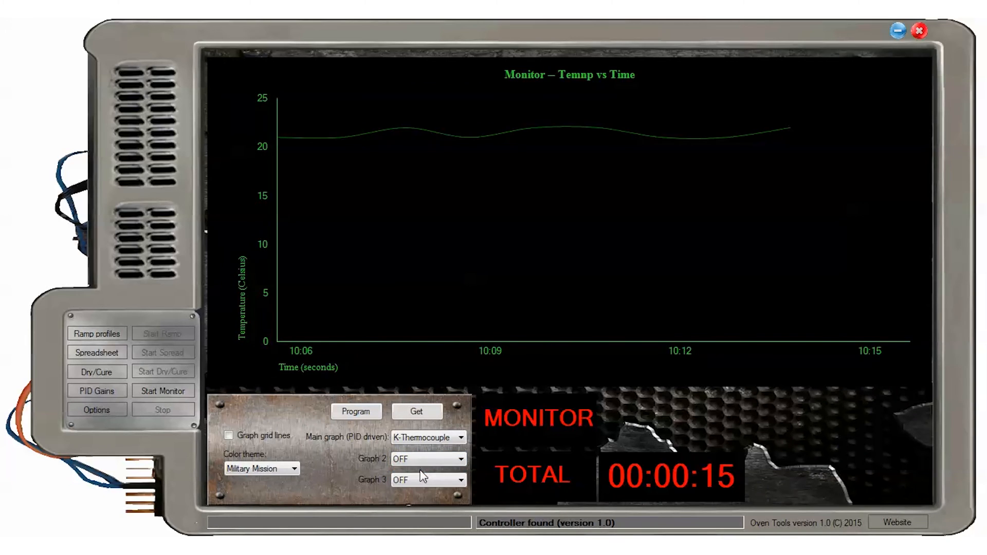
click(163, 390)
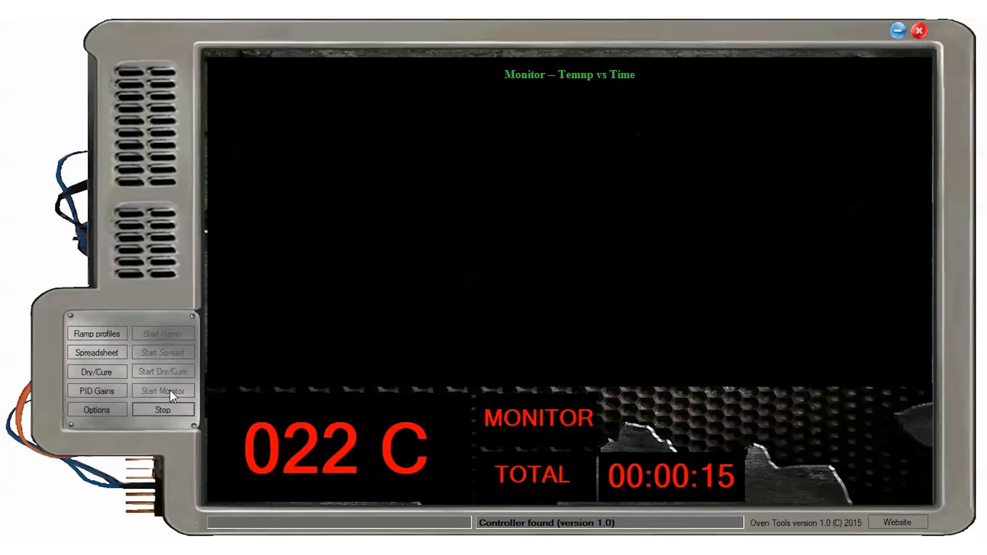
click(163, 391)
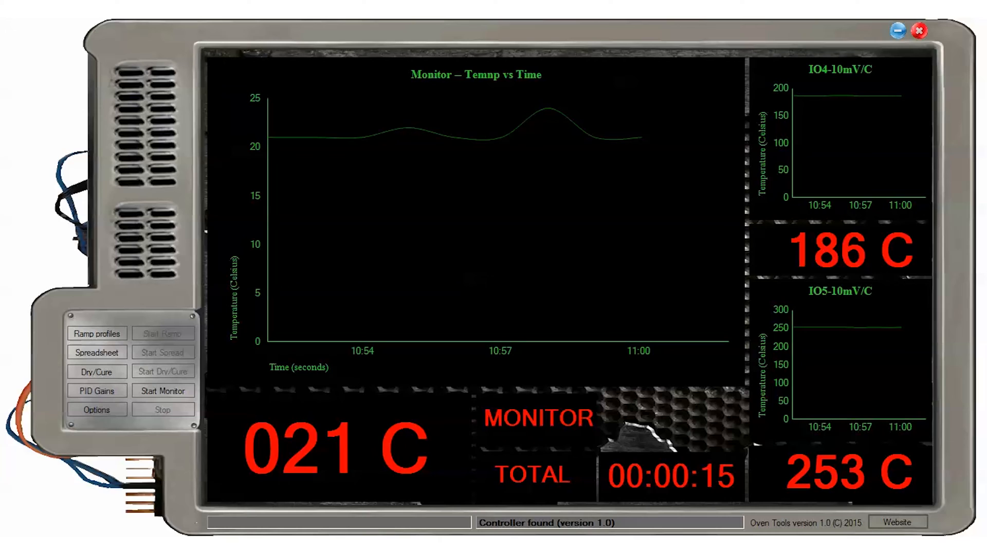
mouse_move(96, 390)
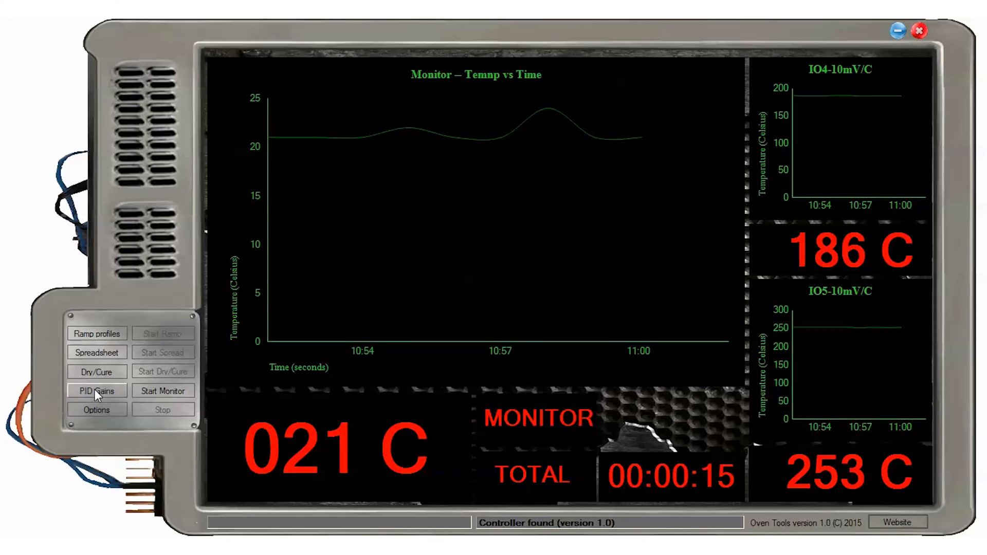
Step: Review the kp choices and program PID gains kp 1, ki 0, kd 5 into the controller
click(96, 391)
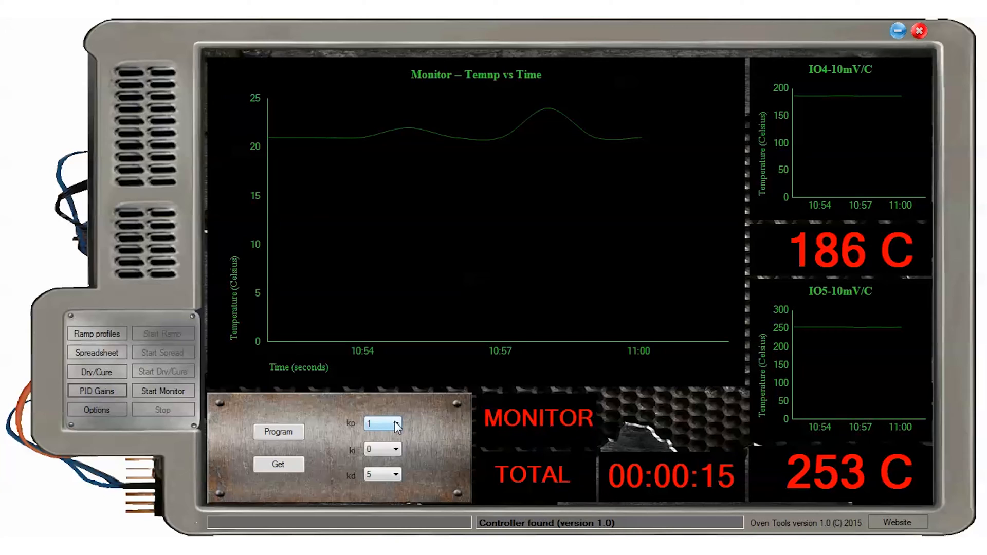
click(396, 423)
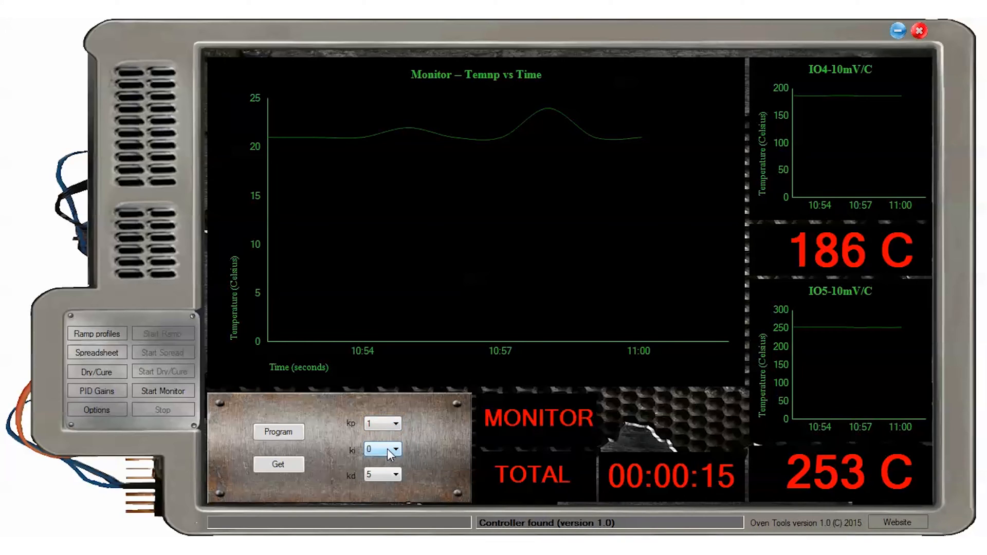
mouse_move(382, 464)
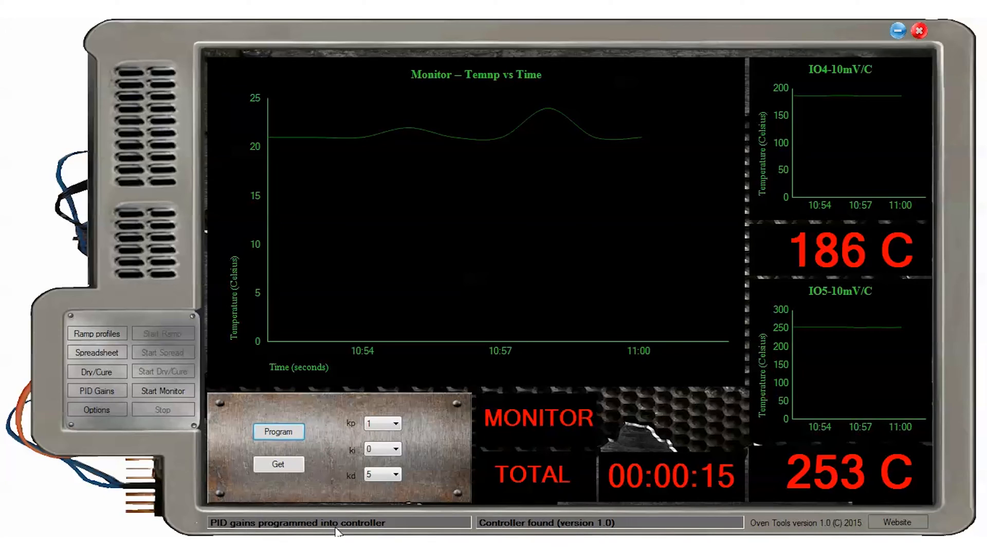
click(278, 464)
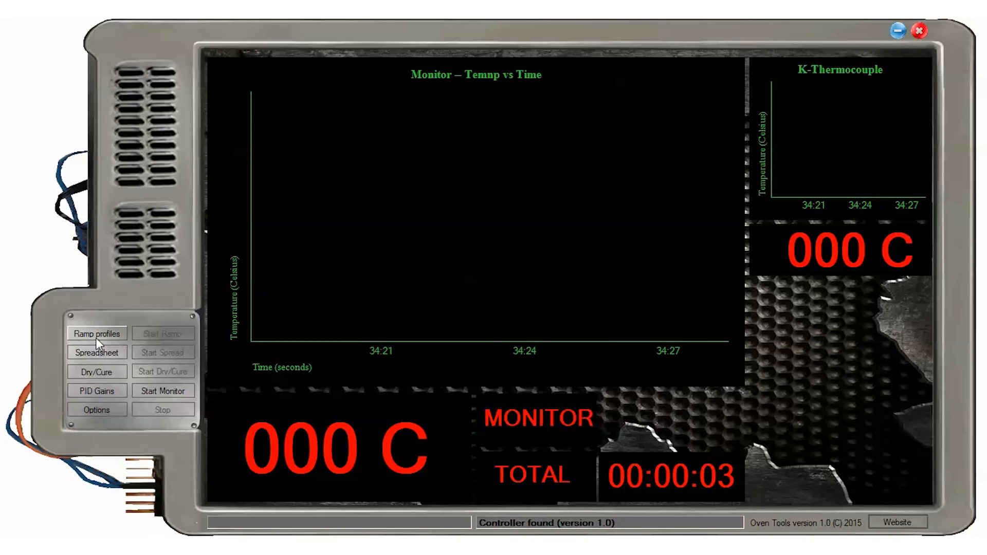
Step: Review the ramp profile settings, keeping the preheat maximum temperature at 150 C
click(97, 333)
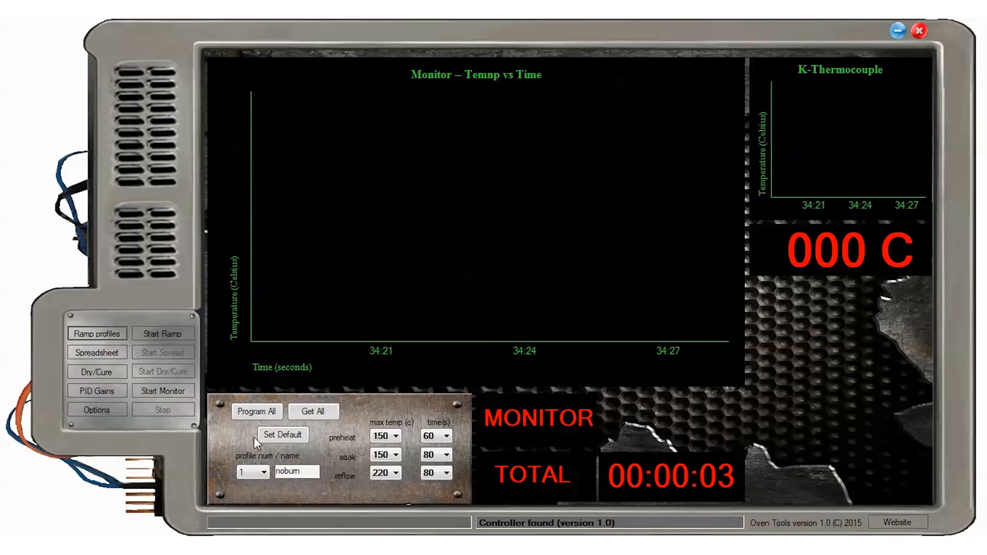
click(395, 436)
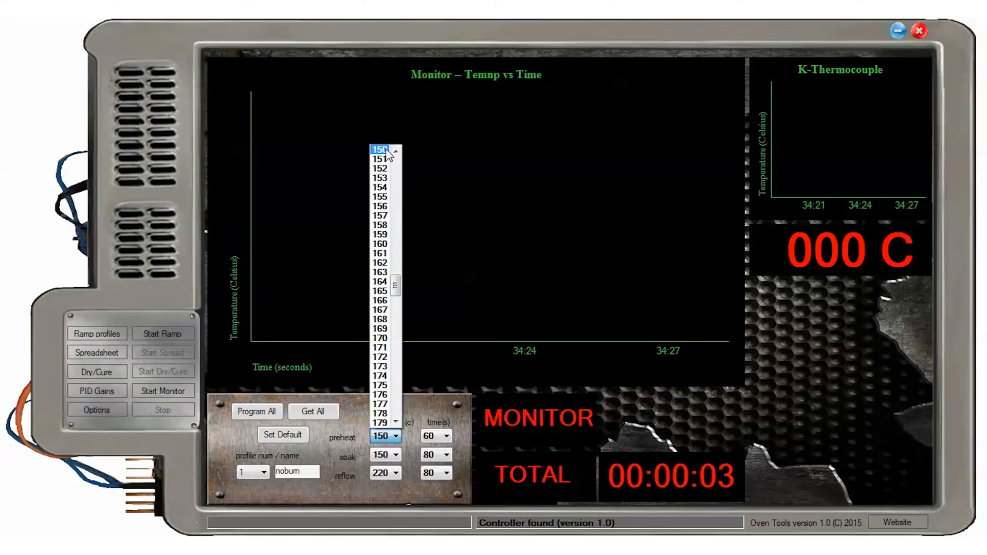
click(433, 436)
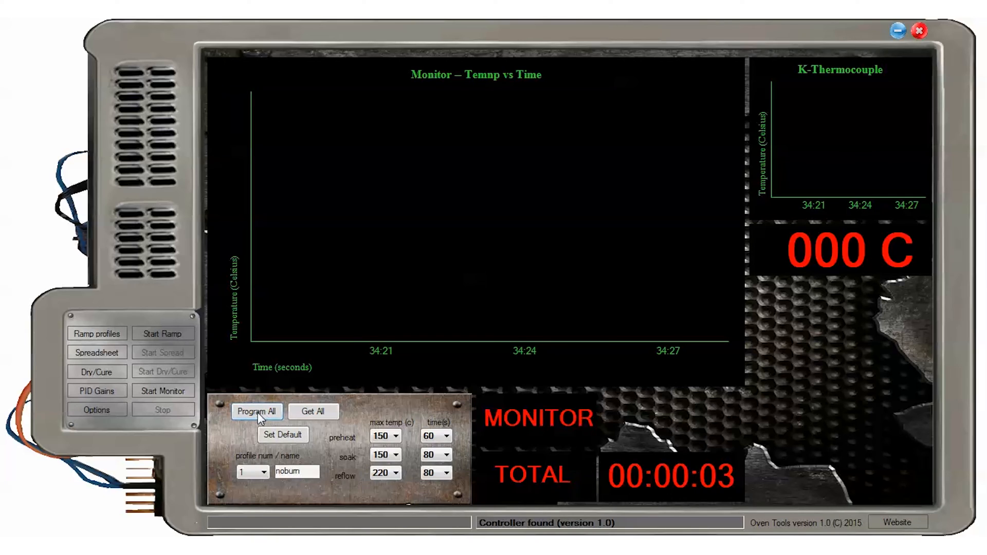
Step: Program all ramp profiles to the controller, read them back and start the reflow ramp
click(256, 411)
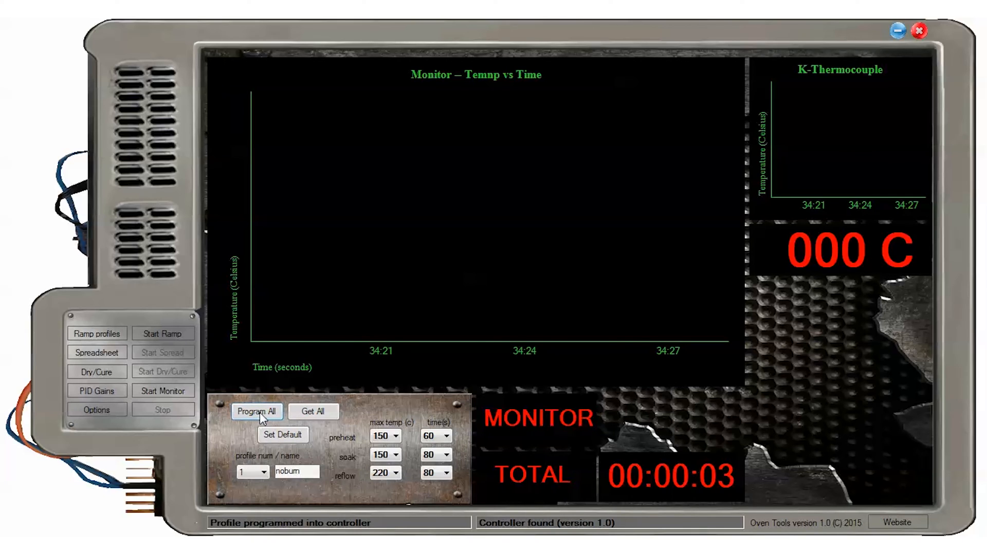
click(313, 411)
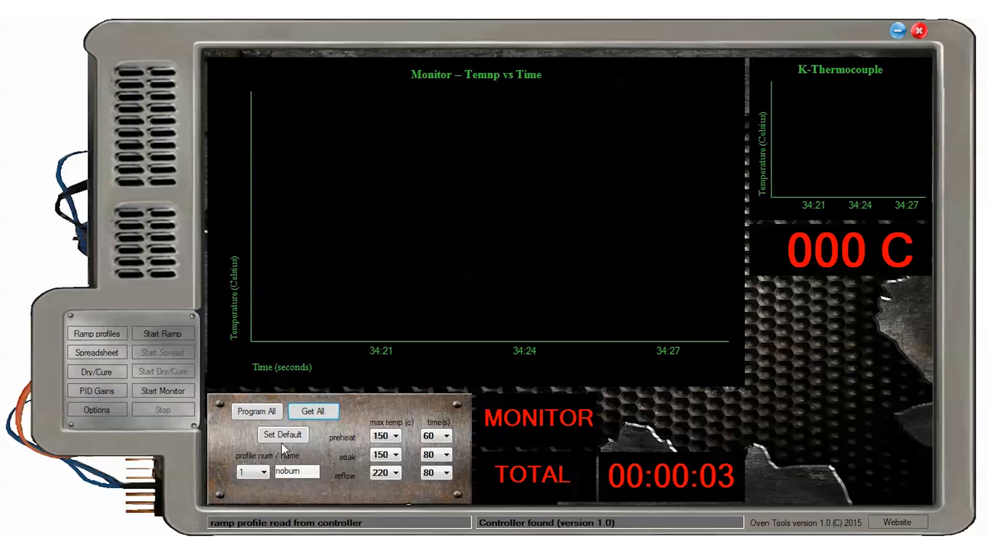
mouse_move(162, 333)
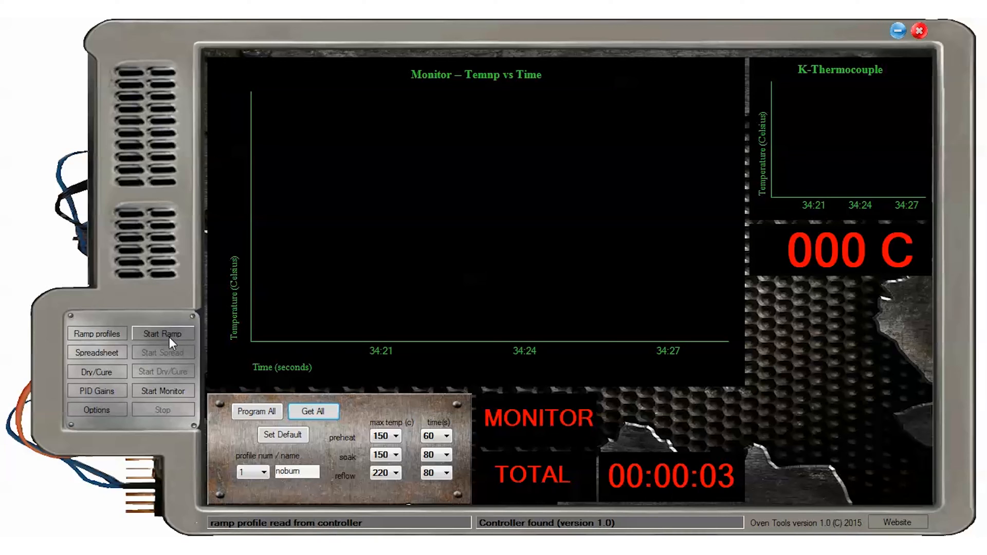
click(162, 333)
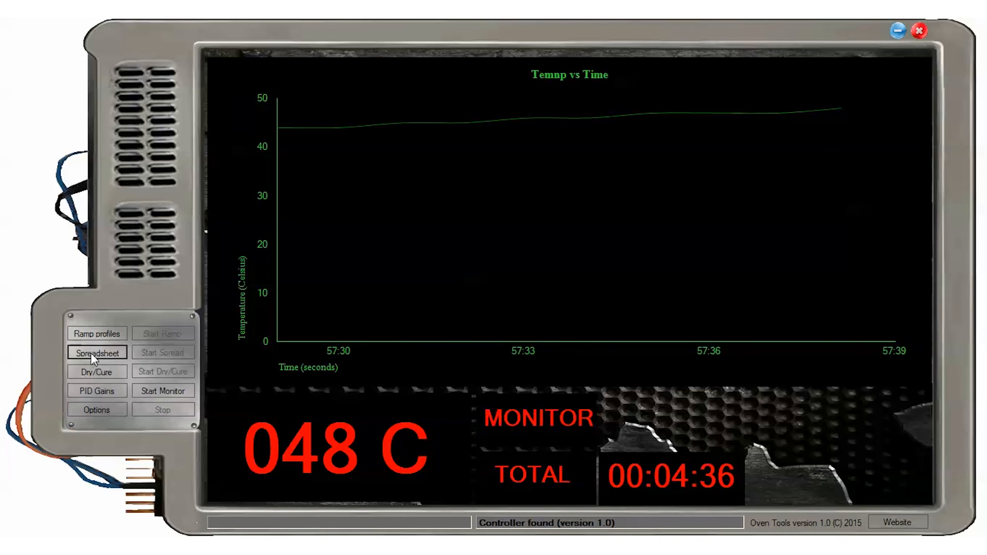
Step: Preview the kester_derivative.xls reflow profile chart in Excel from the Open dialog
click(96, 351)
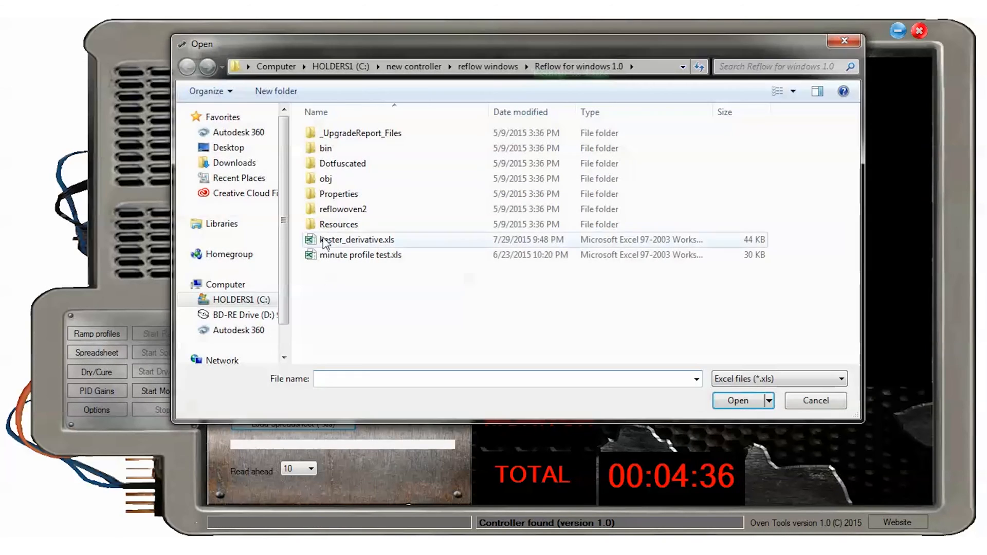
right_click(357, 240)
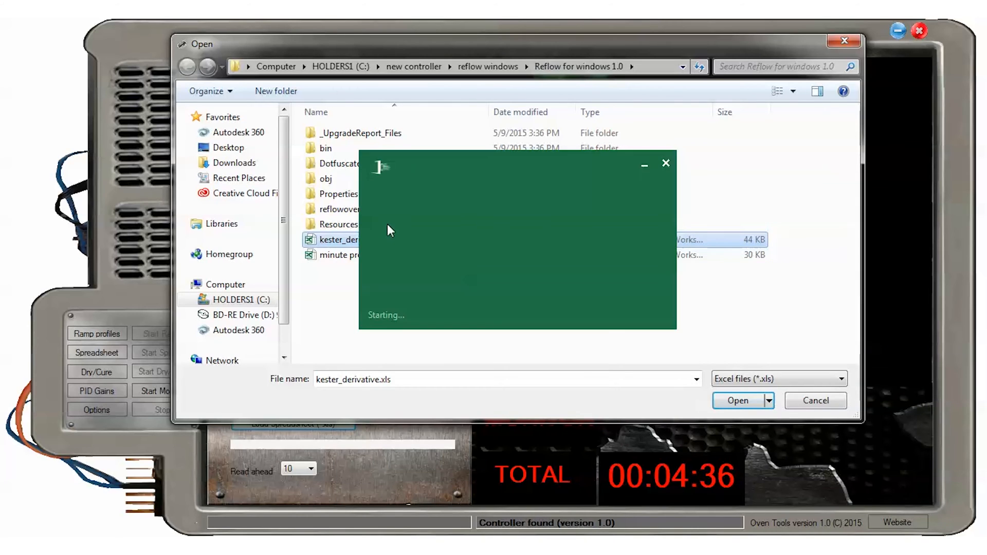
click(738, 400)
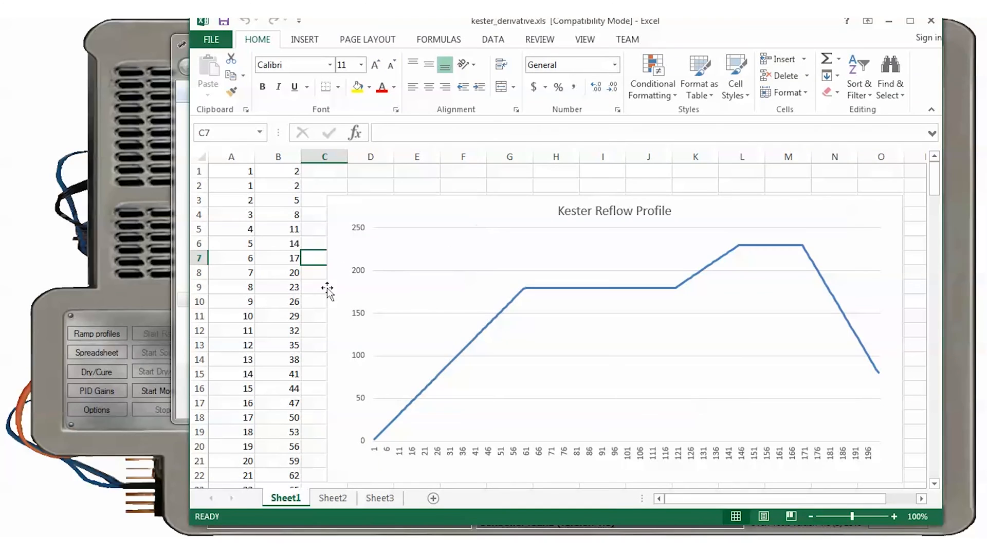
scroll(down, 3)
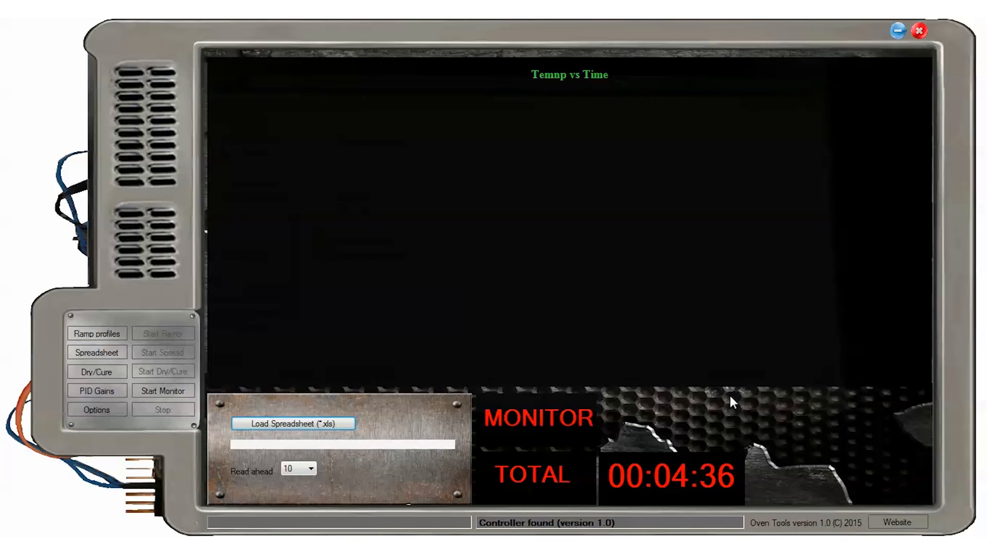
Step: Load kester_derivative.xls into the controller with a read-ahead of 8 and start the run
click(292, 423)
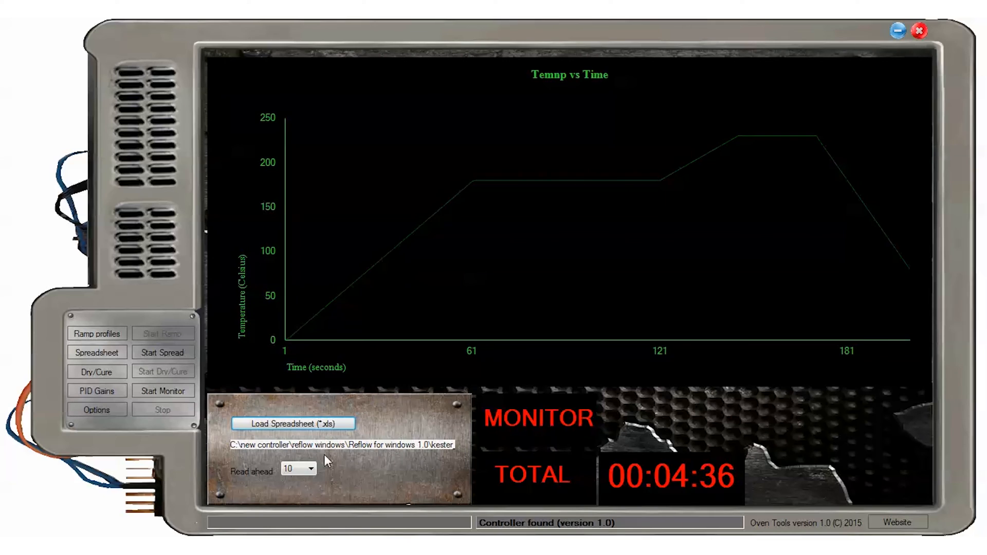
click(296, 469)
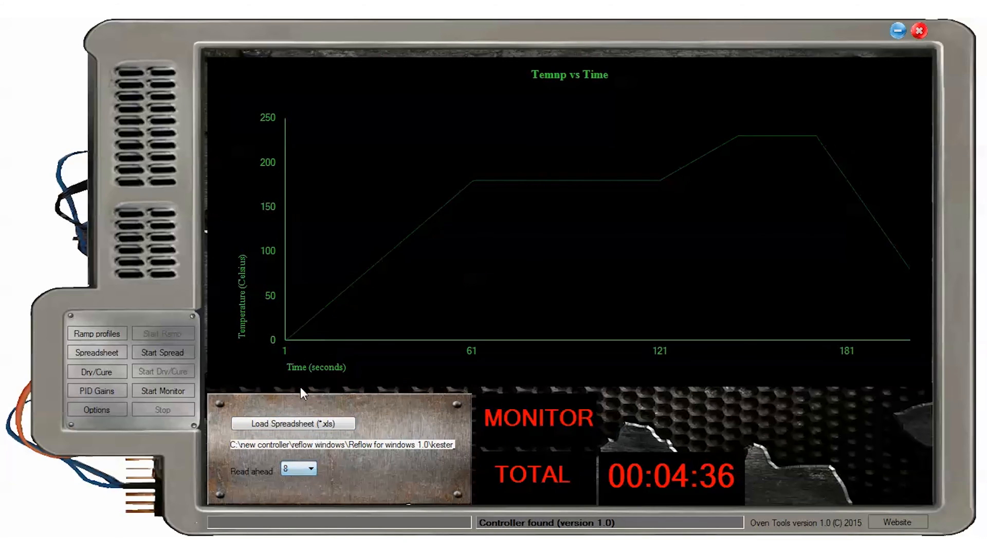
click(162, 352)
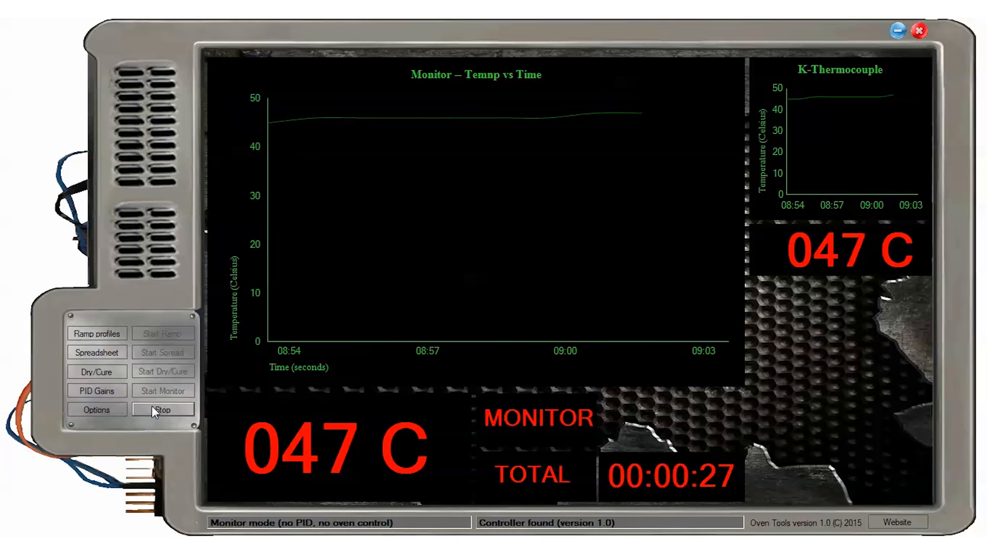
Step: Preview 'minute profile test.xls' in Excel from the spreadsheet load dialog, then close Excel
click(96, 352)
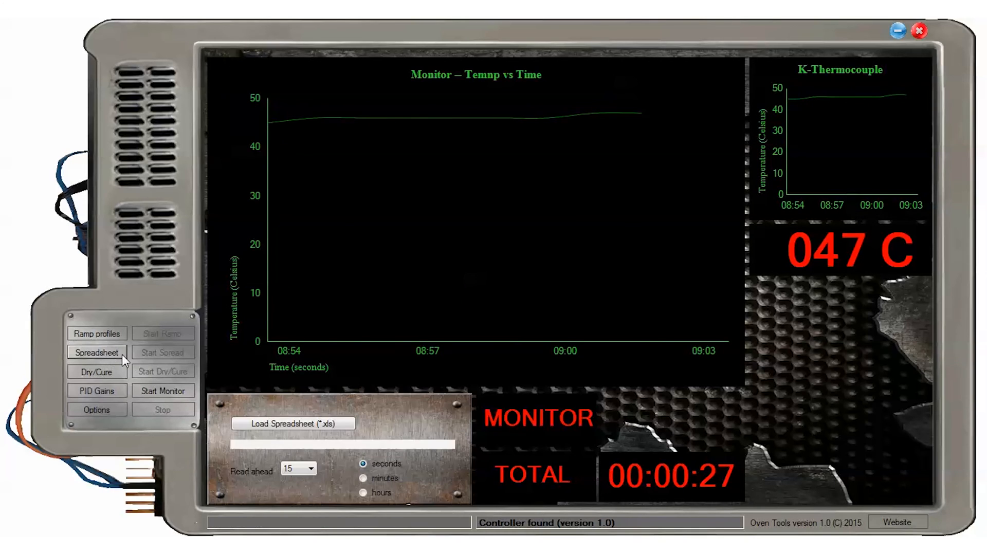
click(293, 423)
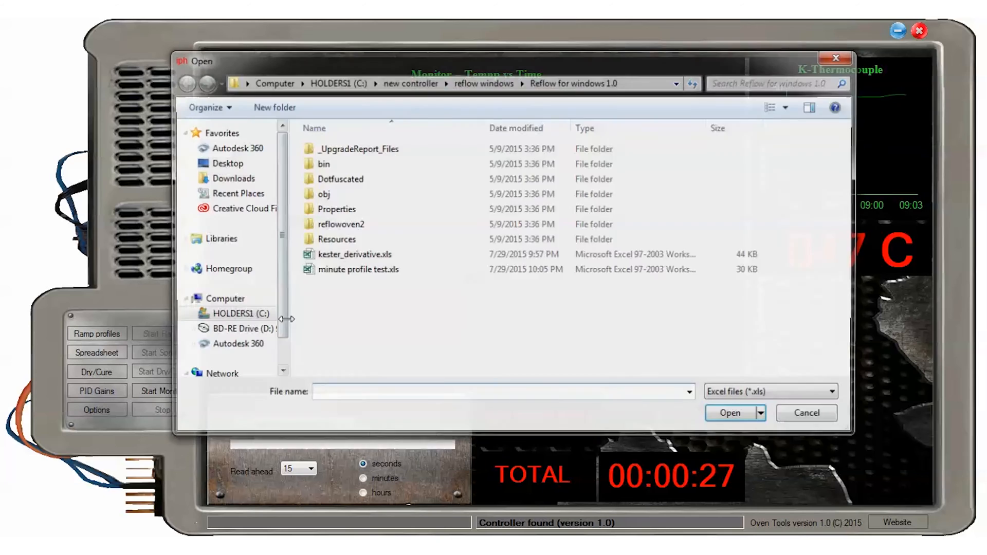
right_click(359, 268)
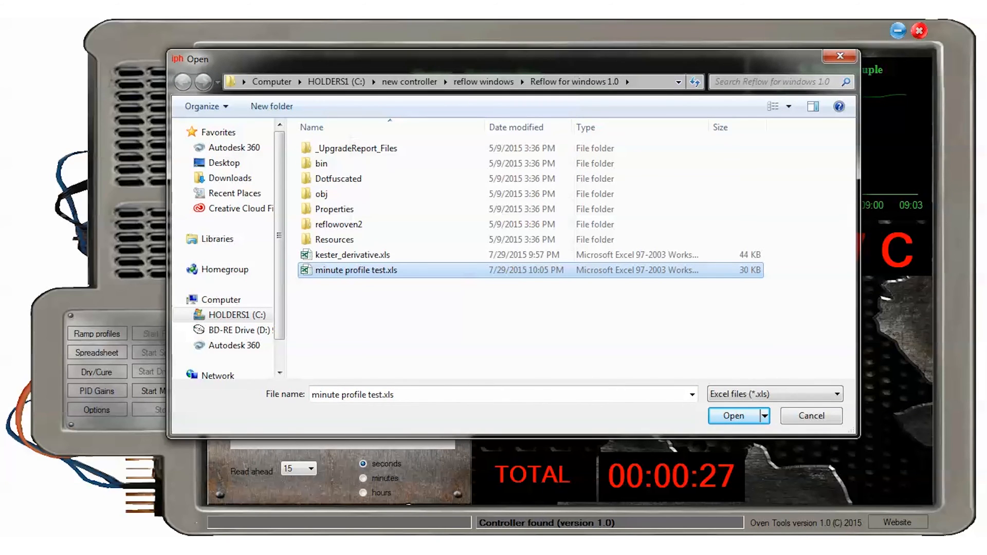
click(732, 415)
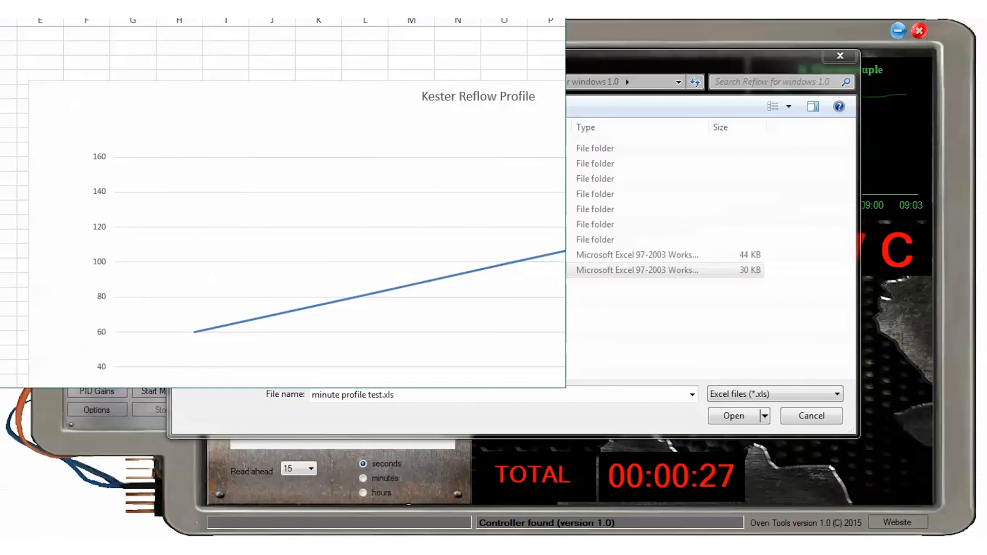
click(732, 416)
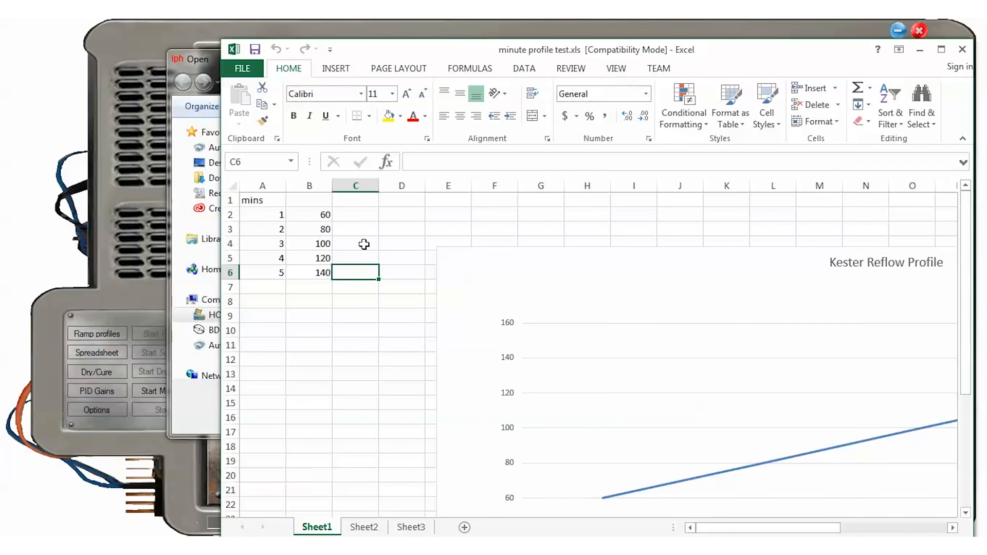
click(356, 244)
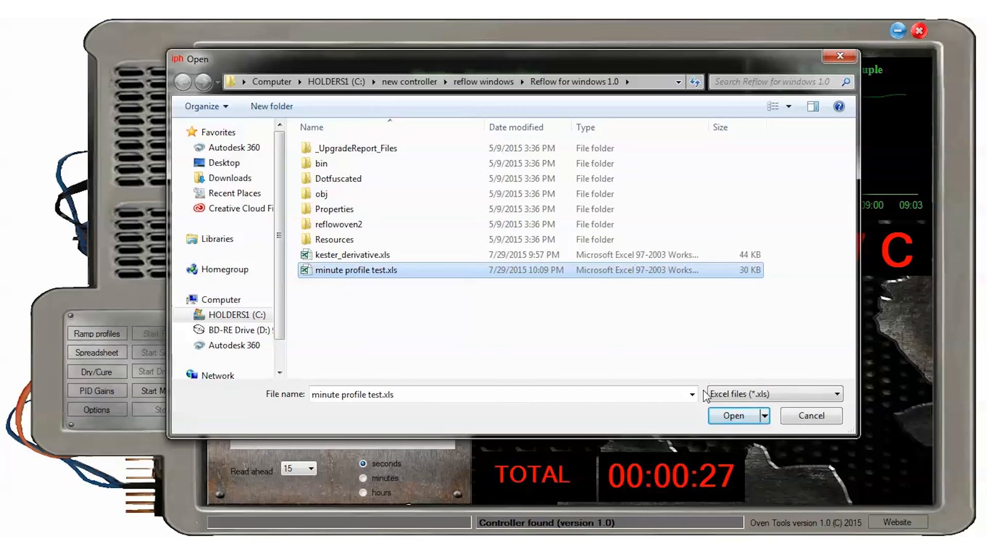
Step: Load 'minute profile test.xls' as a minutes-based 60-140 C staircase profile
click(733, 415)
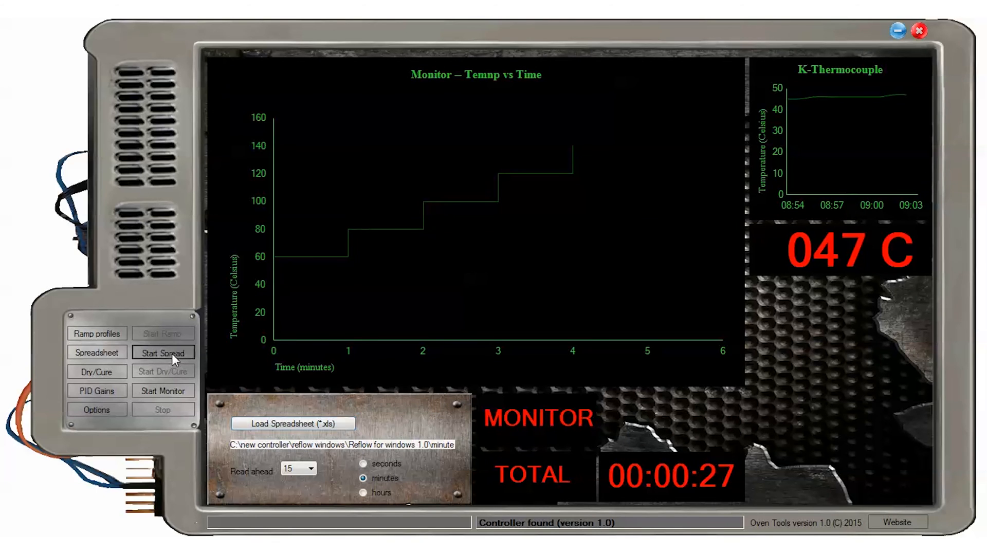
Step: Run the minute-step spreadsheet profile on the oven up to 120 C, then stop it
click(162, 352)
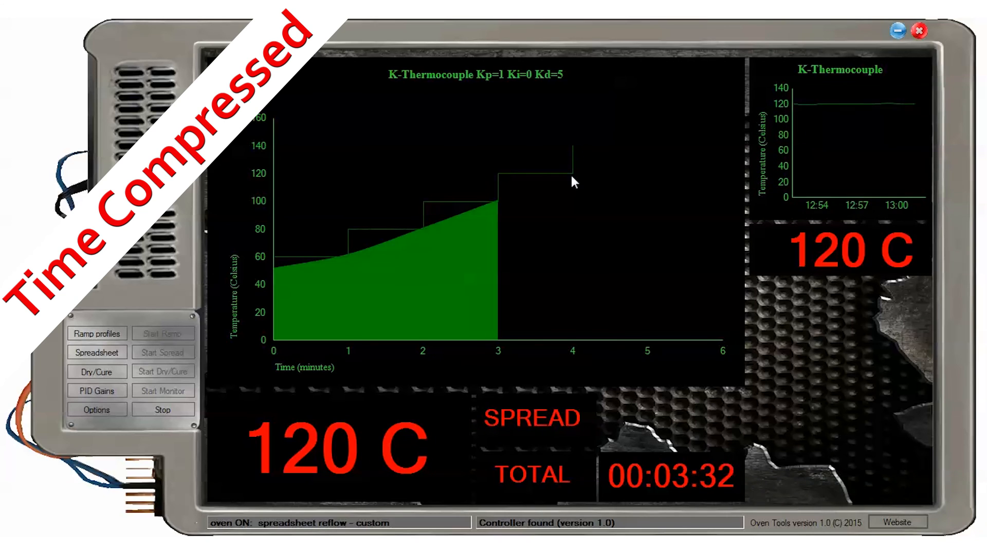
click(163, 409)
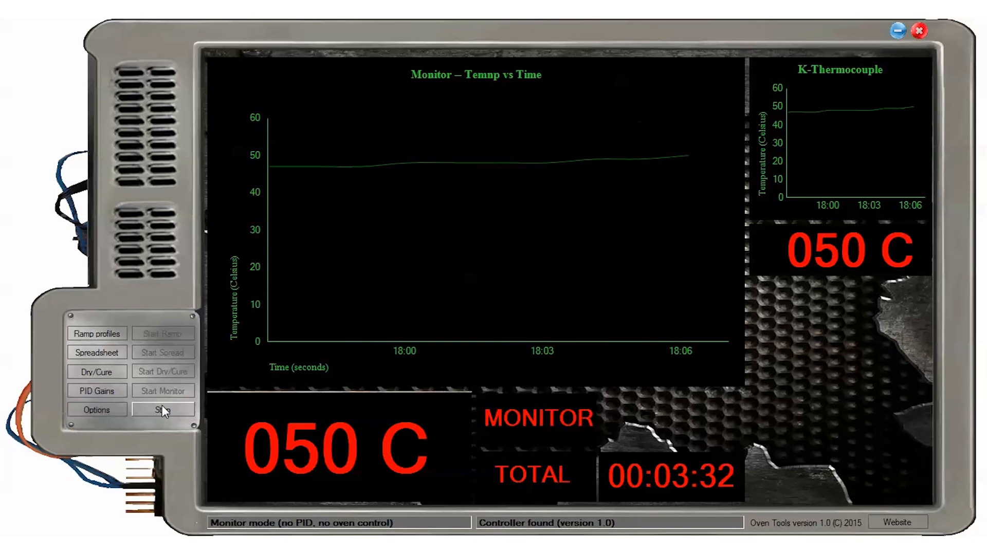
Step: Start a dry/cure session of 0 hours 5 minutes at a 100 C target temperature
click(162, 410)
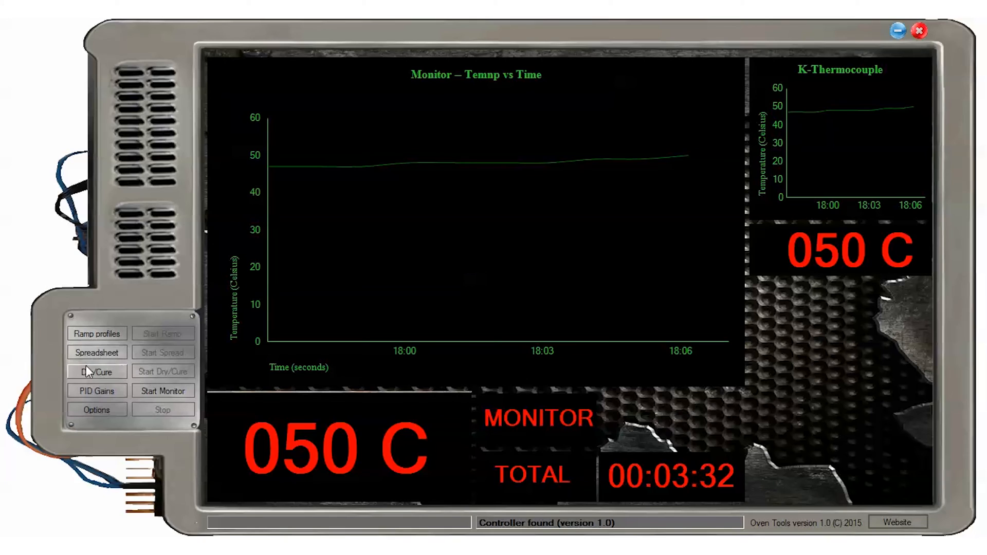
click(97, 371)
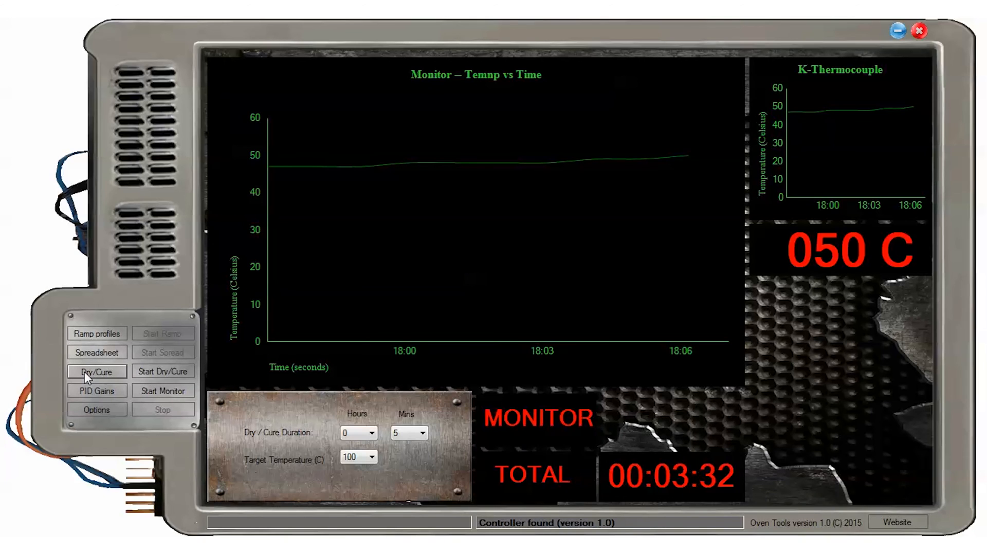
click(357, 456)
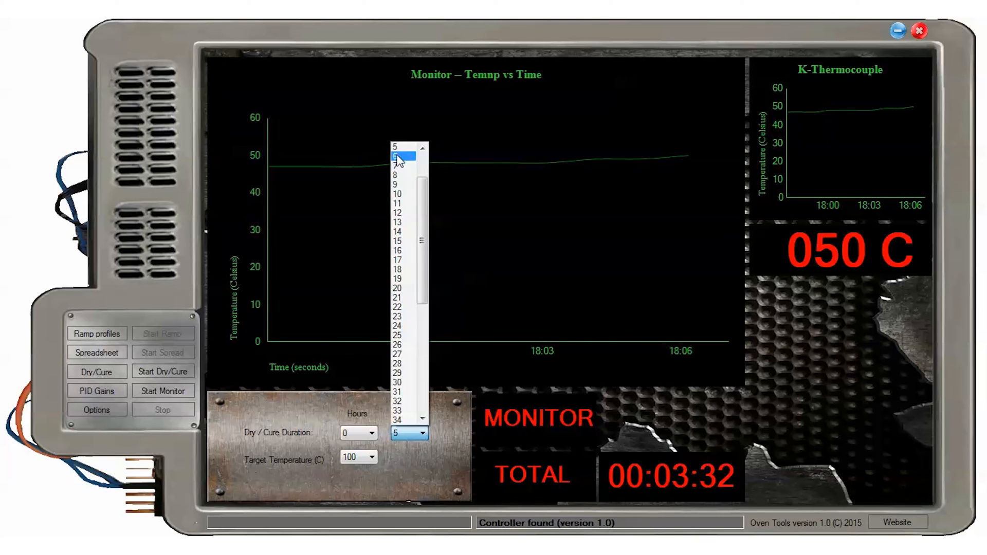
click(394, 147)
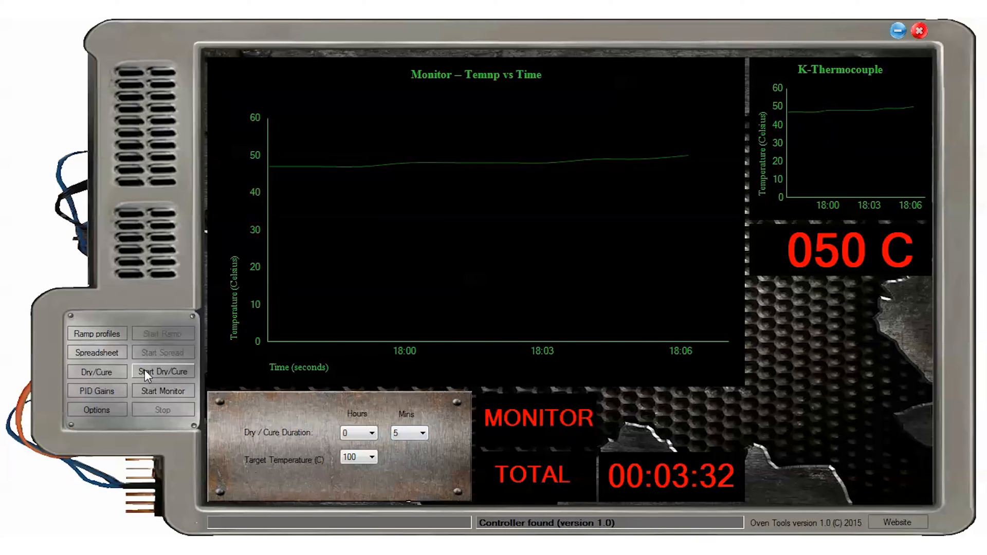
click(162, 371)
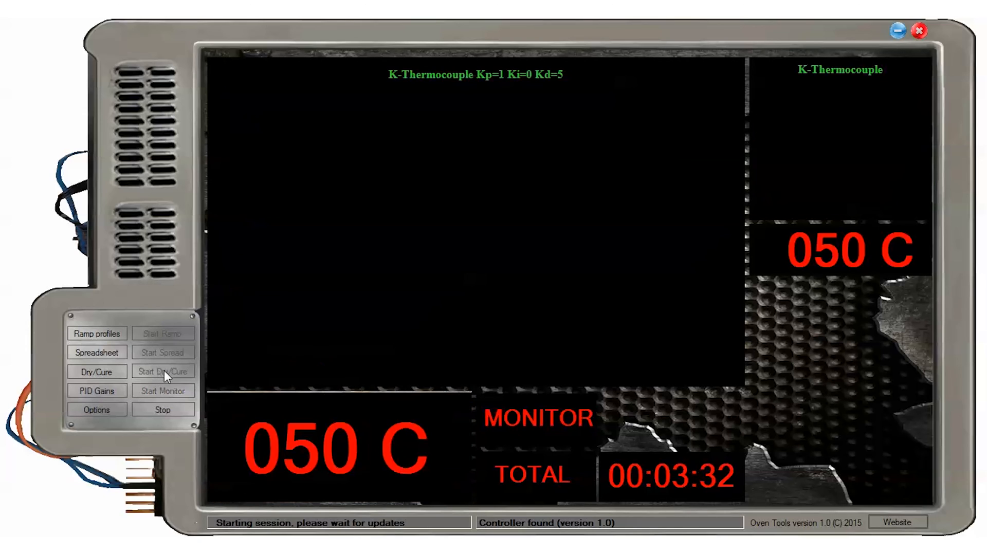
Step: Let the dry/cure run hold near 100 C and enter the cooldown stage
click(162, 372)
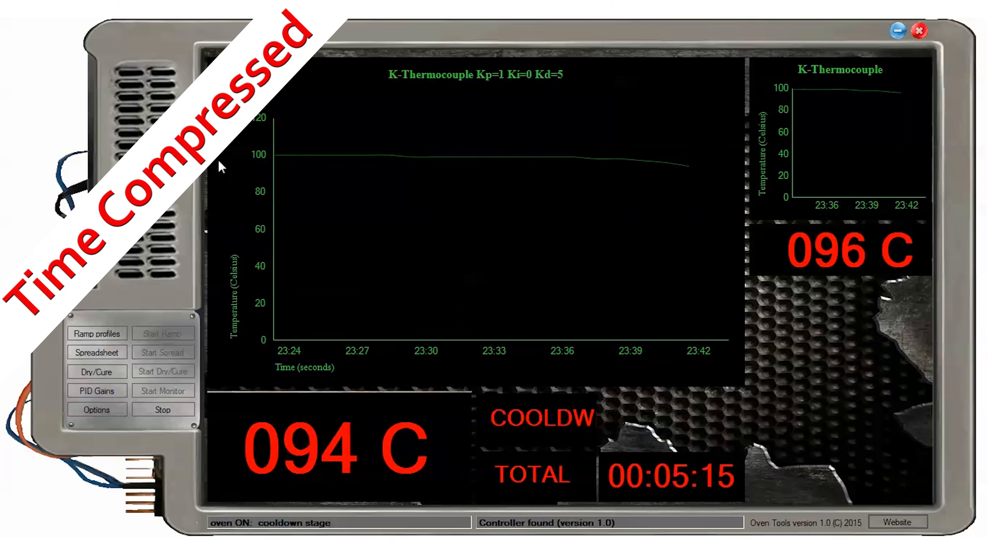
Step: Set Graph 3 and Graph 2 to OFF, write the options to the controller, and start monitoring at 22 C
click(163, 391)
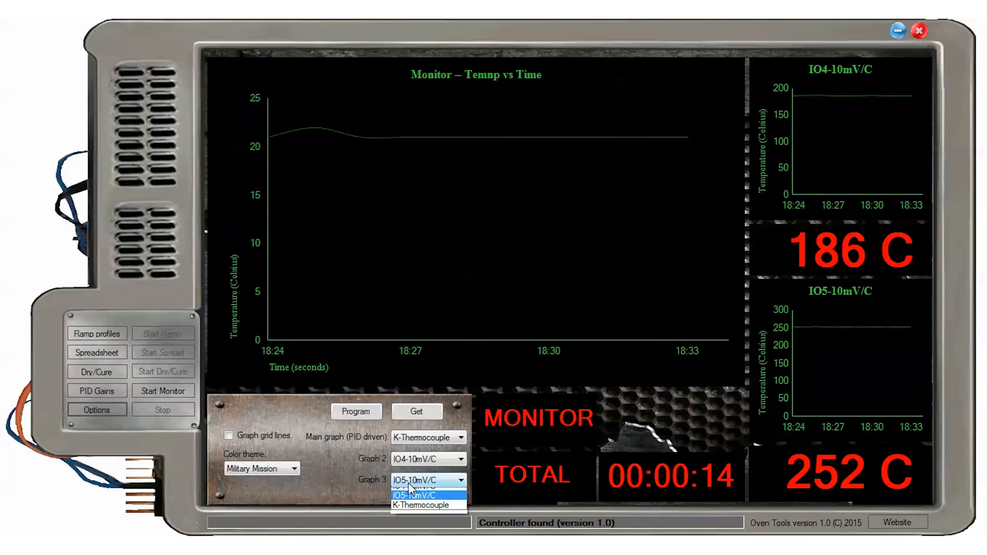
click(458, 459)
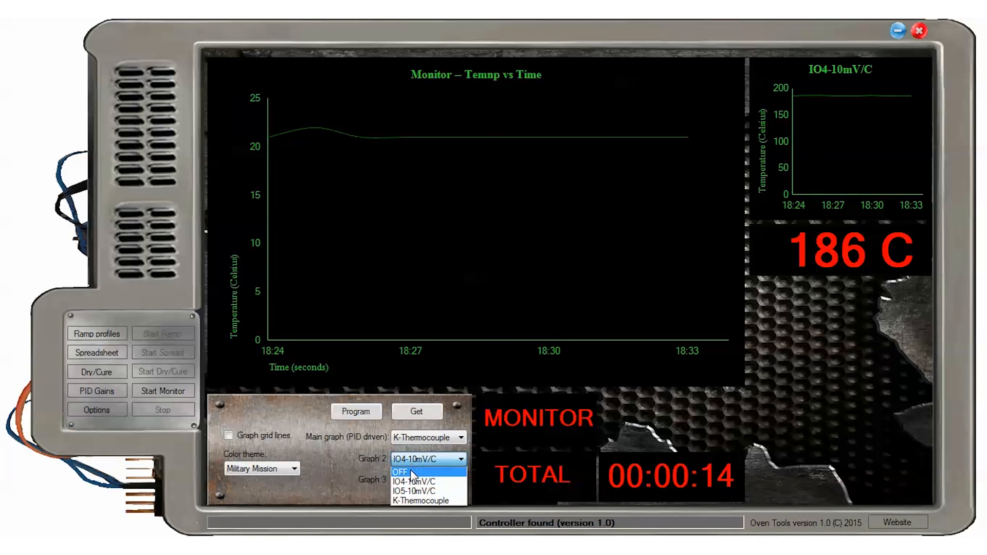
click(403, 472)
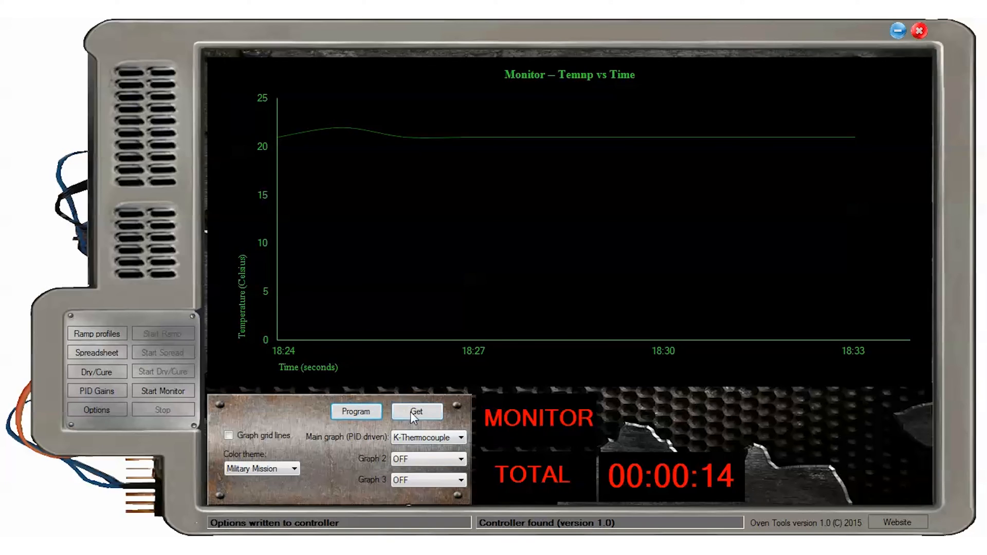
click(417, 412)
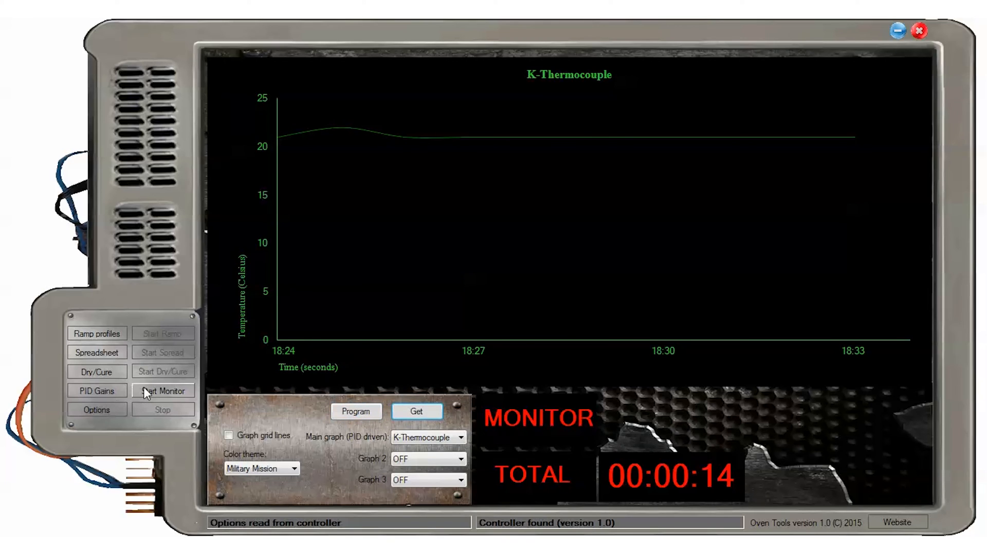
click(162, 391)
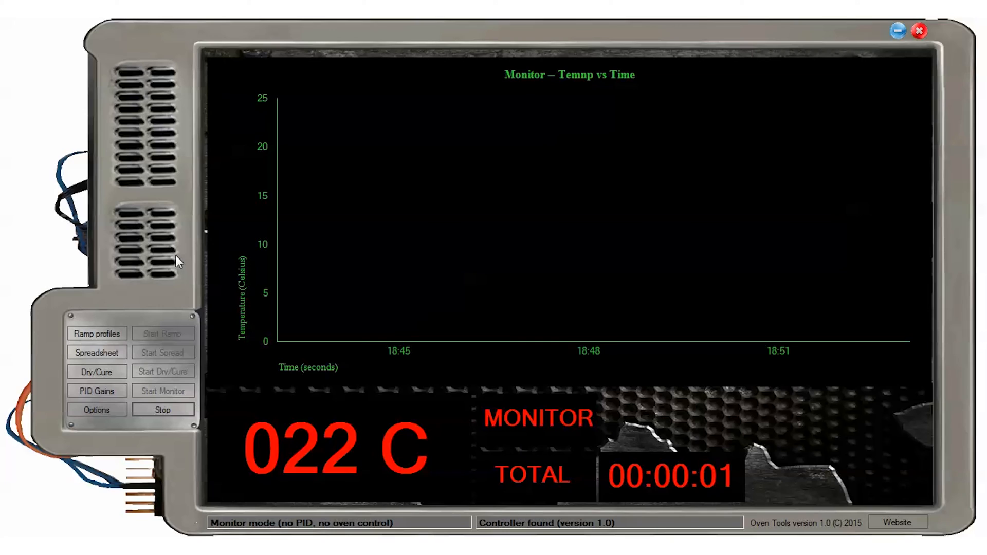